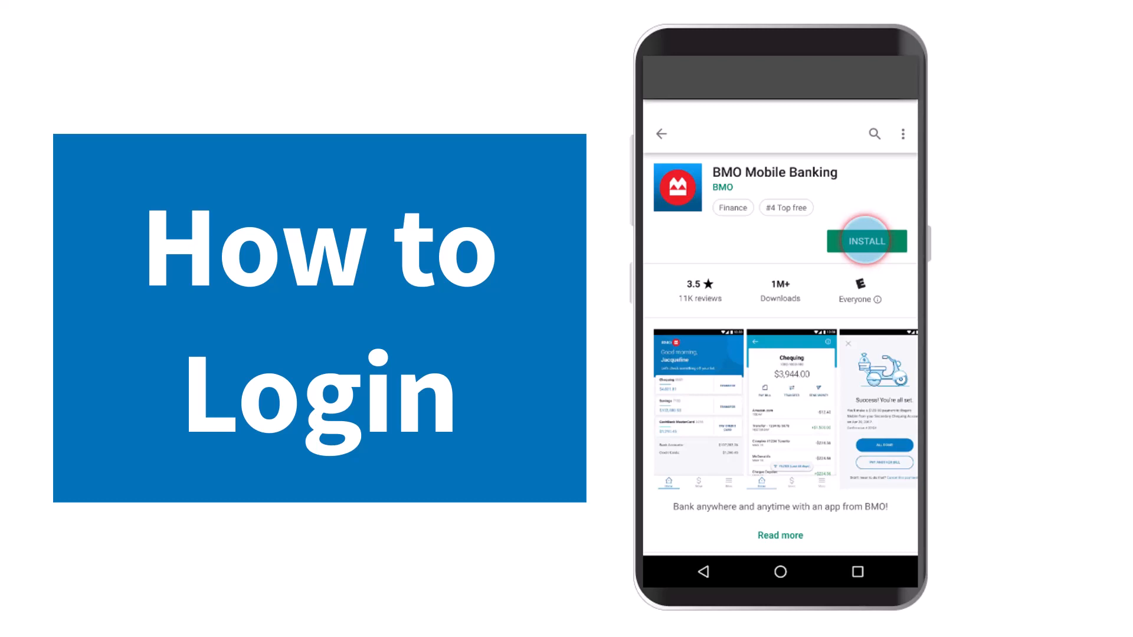
Install BMO Mobile Banking from its Google Play store page
click(866, 241)
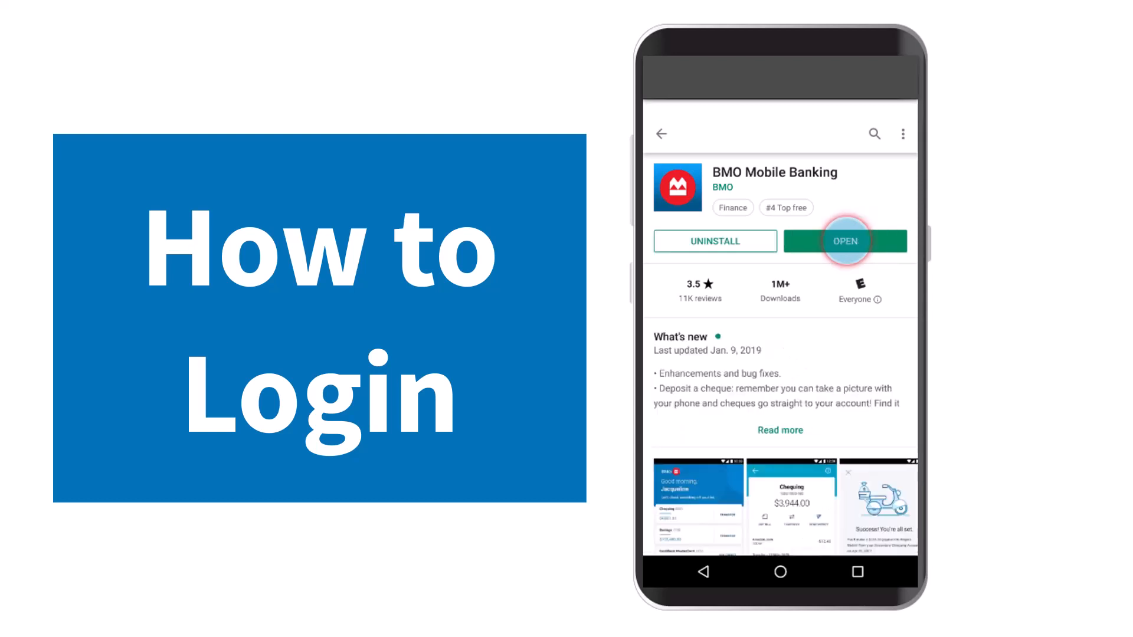
Launch BMO Mobile Banking and go to its Sign In screen
click(844, 241)
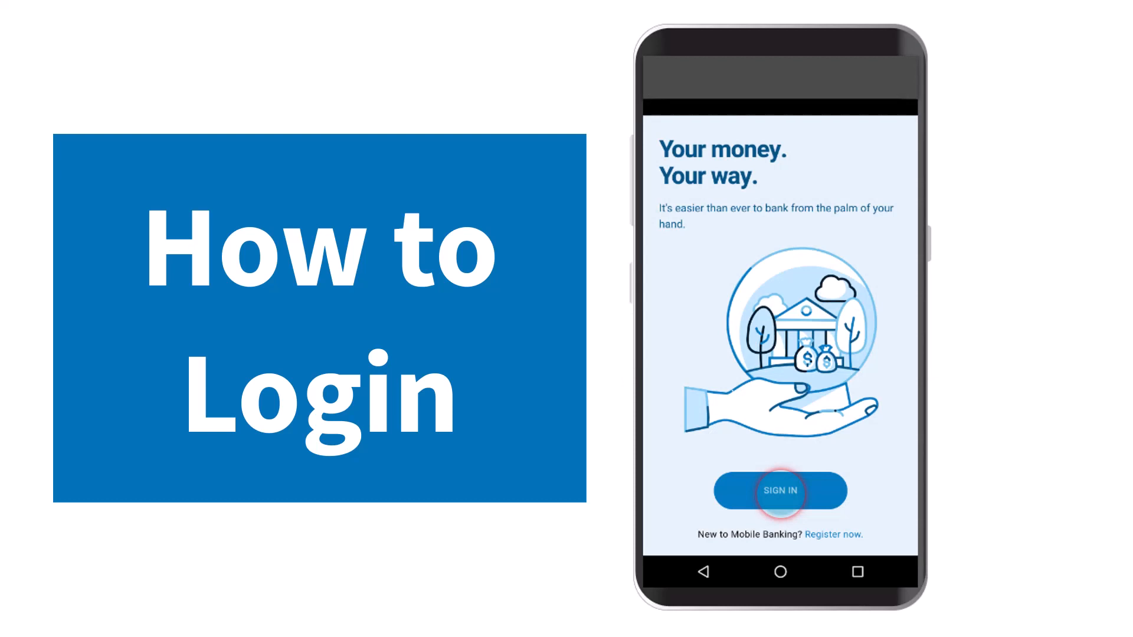
click(779, 492)
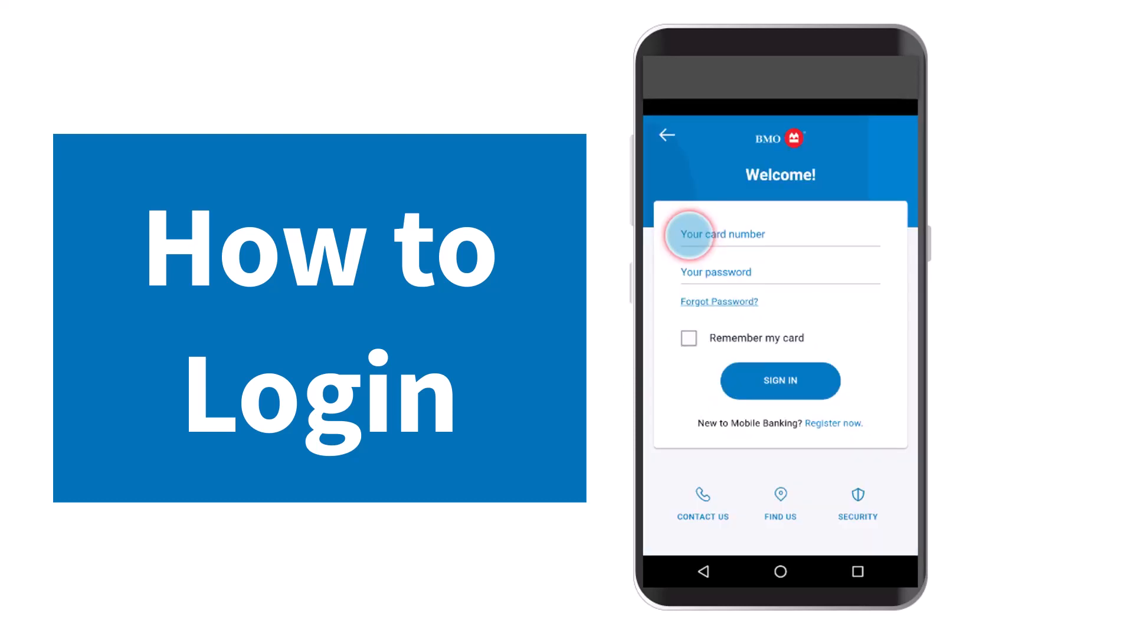